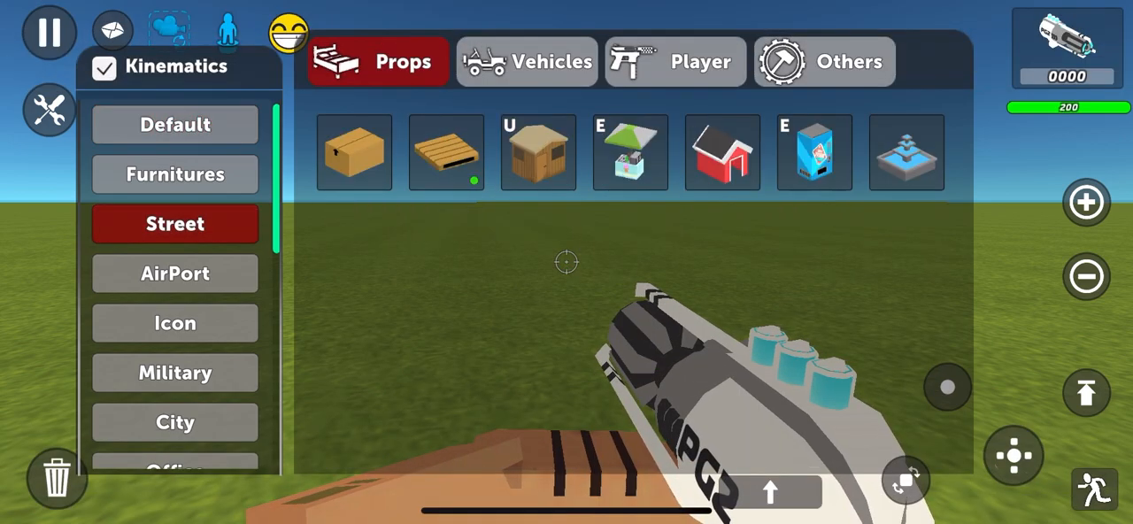
Scroll the spawn menu to the City road pieces, with roadway placed on the field
scroll(down, 3)
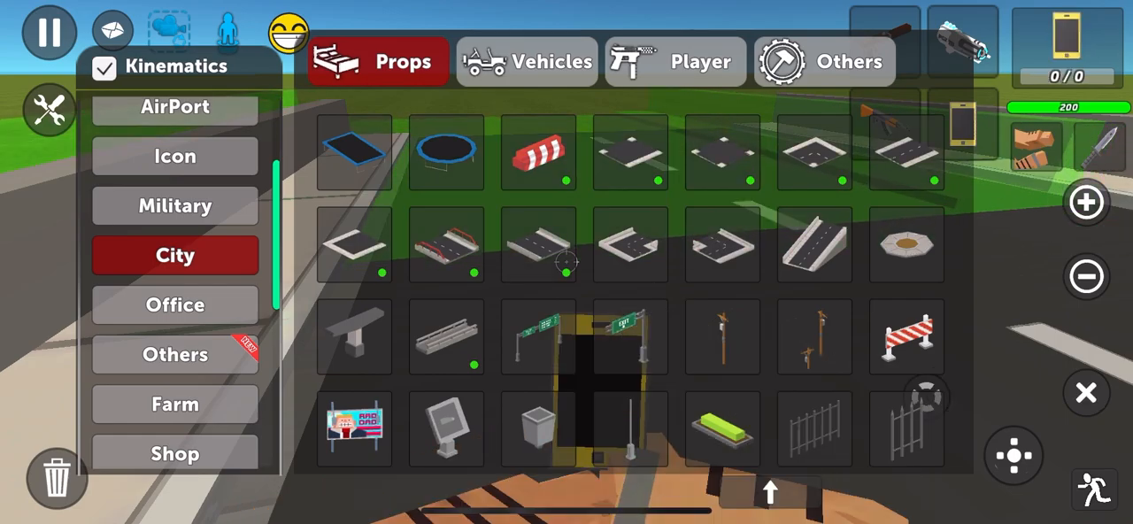
Spawn a Military road piece and place it beyond the existing road
click(175, 215)
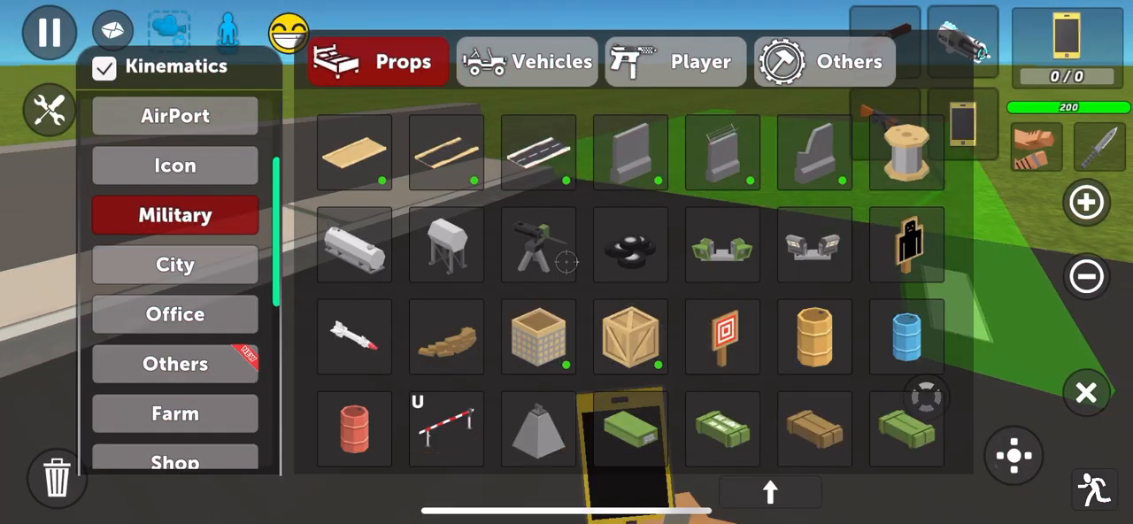
click(1086, 392)
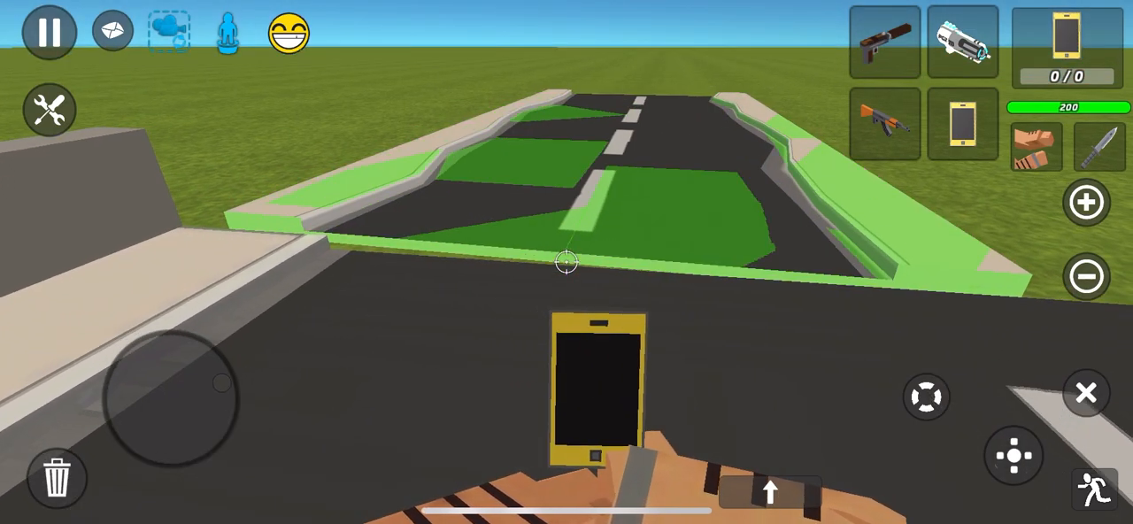
click(963, 41)
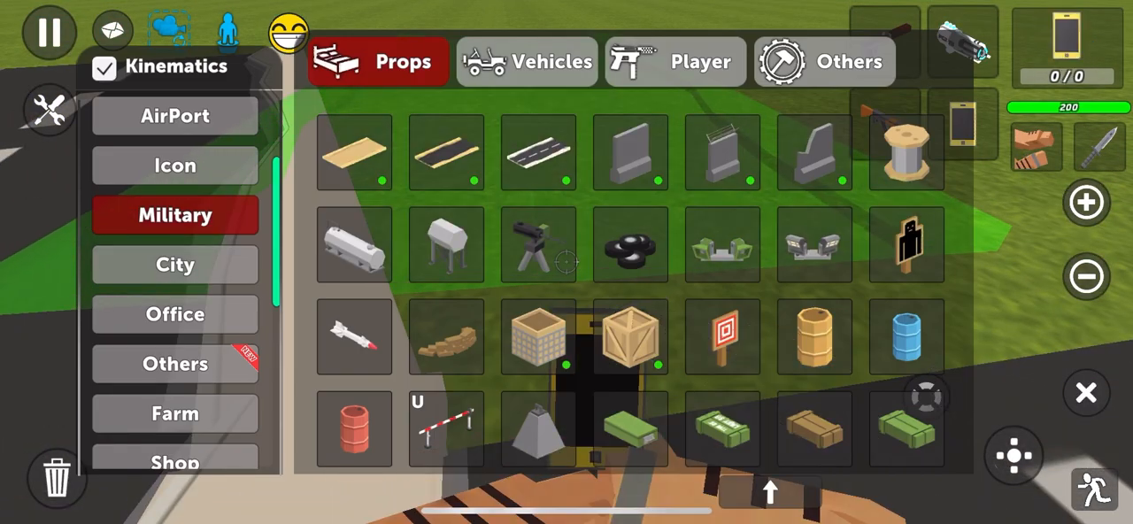
Spawn another Military road piece extending the long curbs, then reopen the Props menu
click(1086, 393)
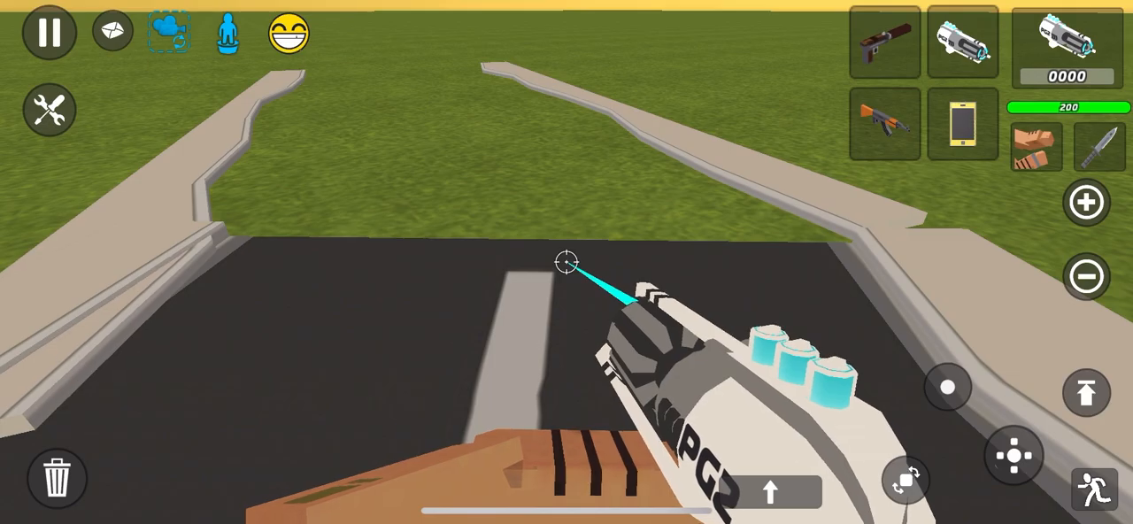
click(168, 32)
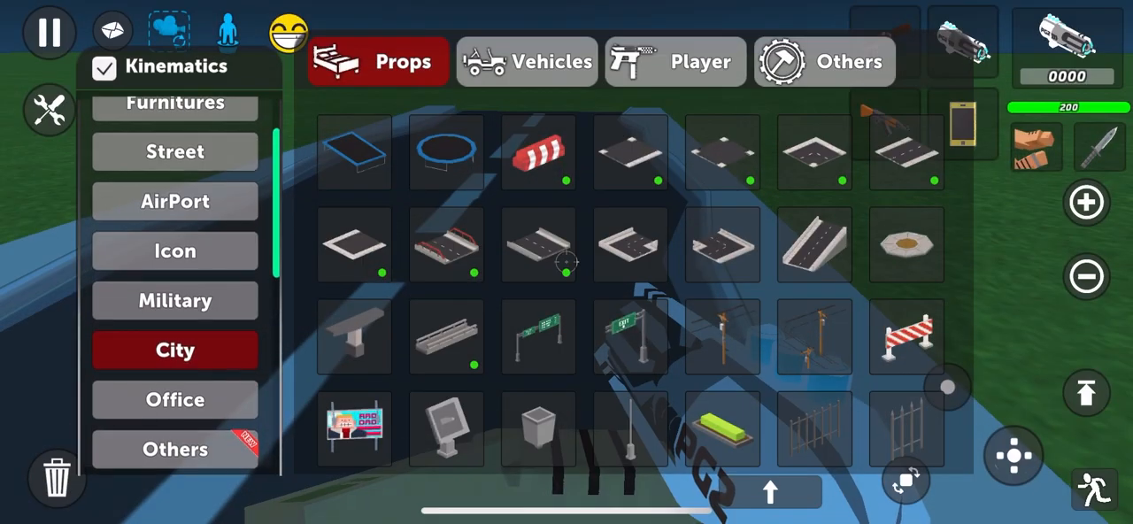